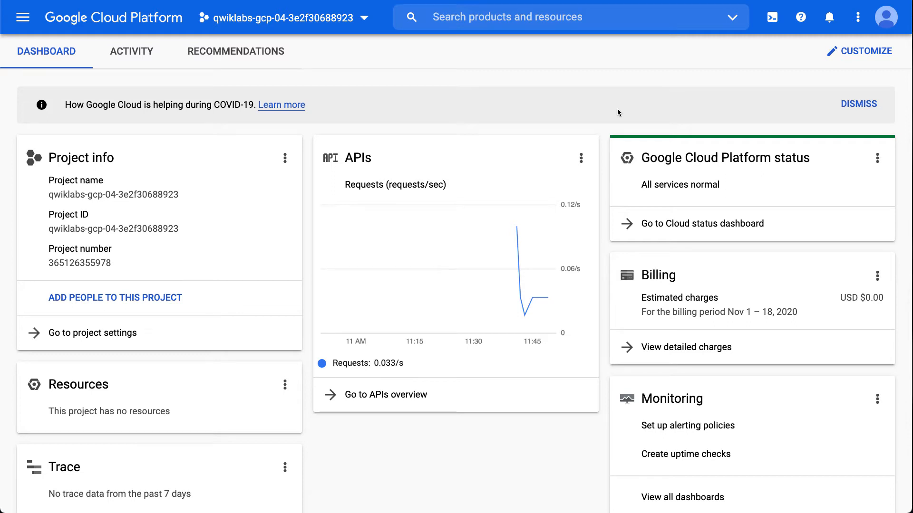
pyautogui.moveTo(690, 55)
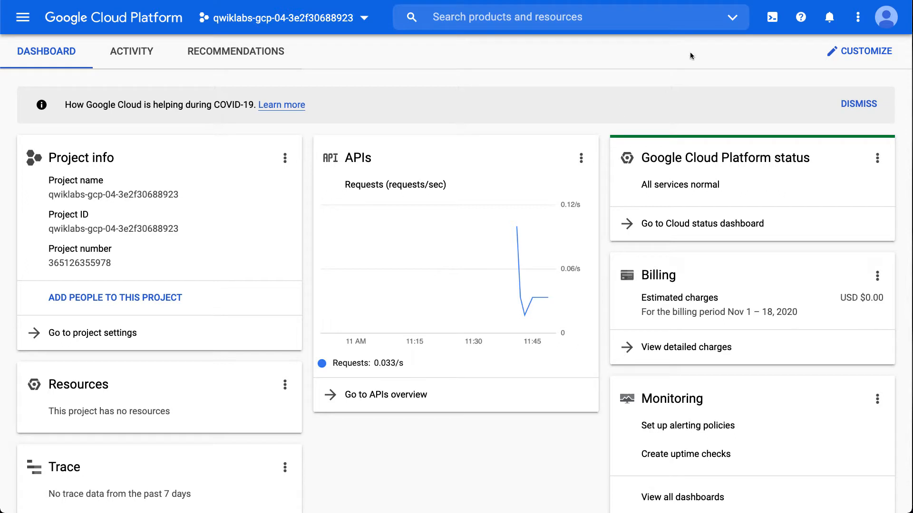
pyautogui.moveTo(772, 16)
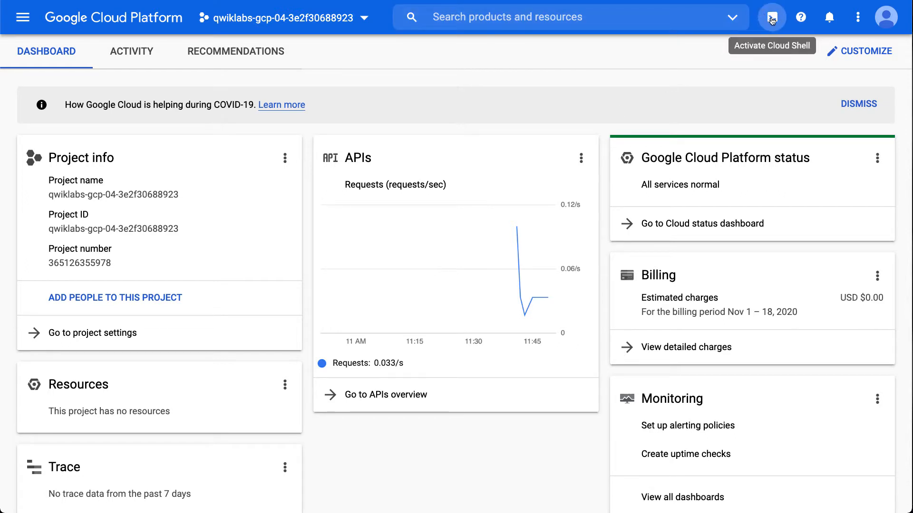
# Start a Cloud Shell session and run terraform to confirm it is installed
pyautogui.click(771, 17)
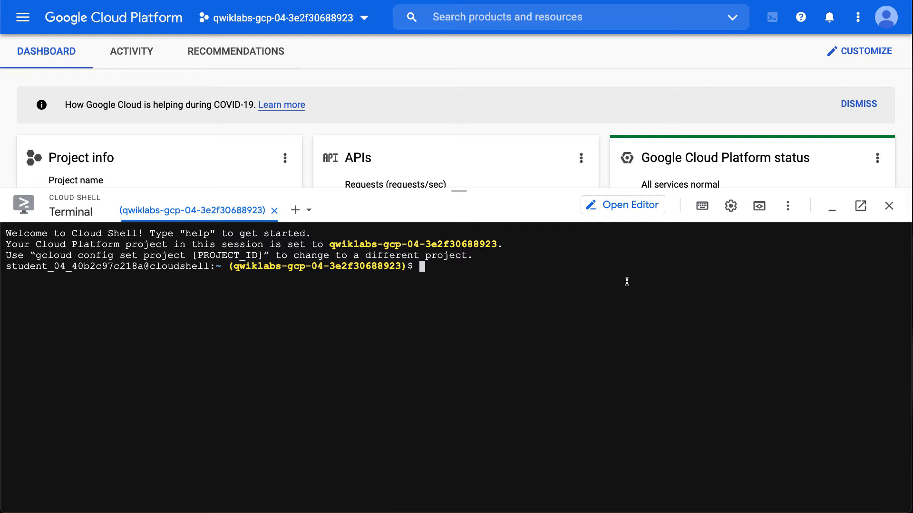
pyautogui.write('terraform')
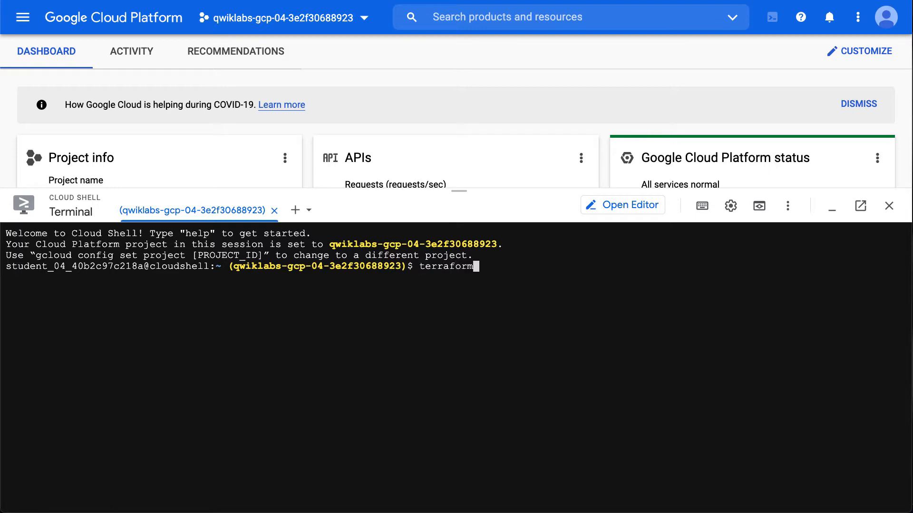
pyautogui.press('Return')
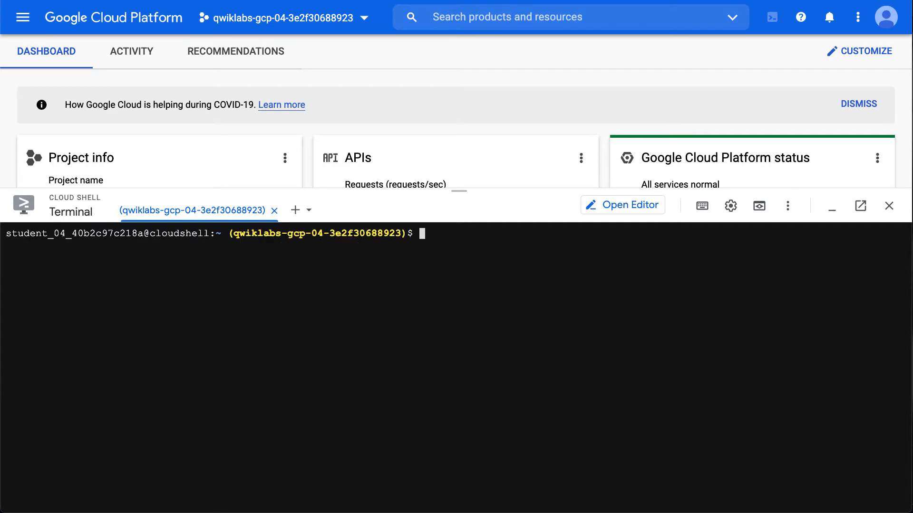
# Create an empty instance.tf file with touch
pyautogui.write('touch inst')
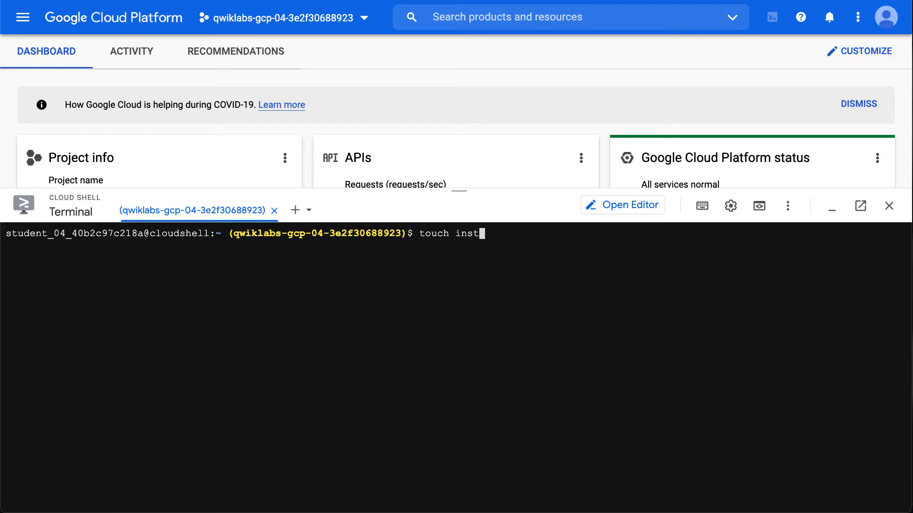
pyautogui.moveTo(467, 338)
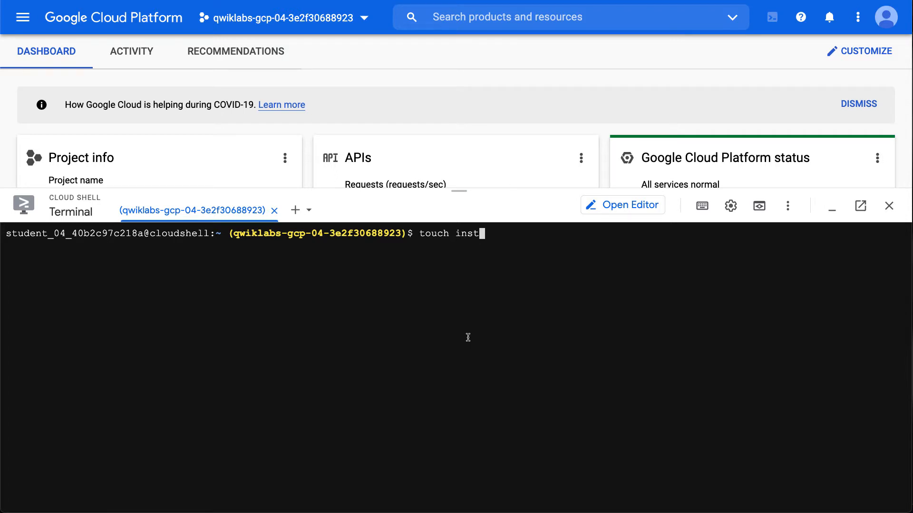
pyautogui.write('ance.tf')
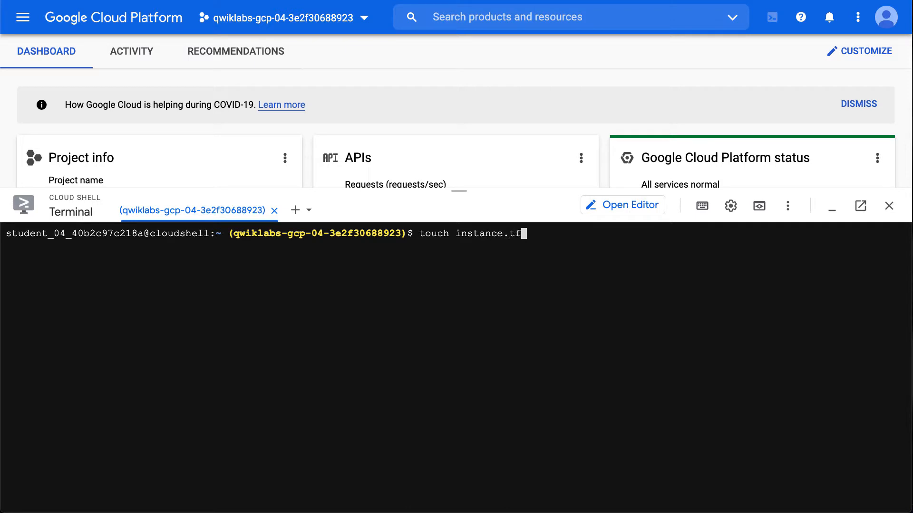
pyautogui.press('Return')
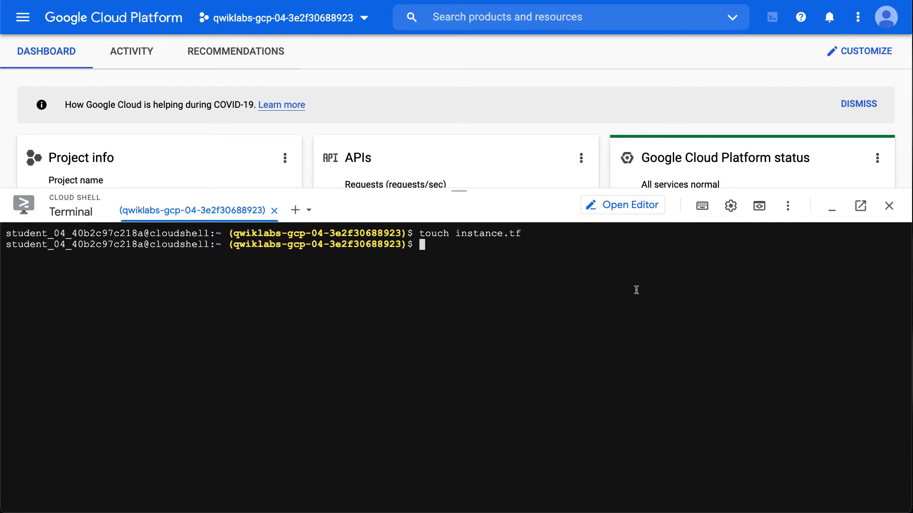
pyautogui.moveTo(622, 205)
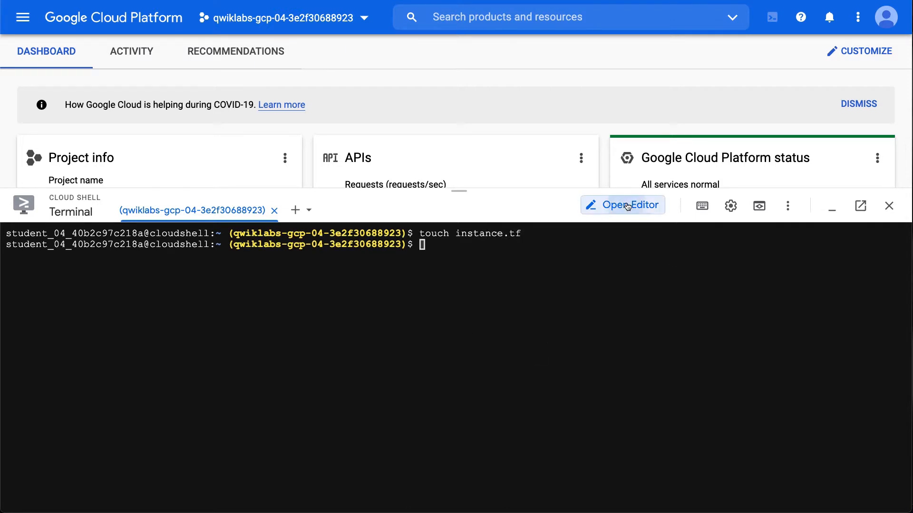
# Switch to the Cloud Shell Editor and open instance.tf from the Explorer
pyautogui.click(622, 205)
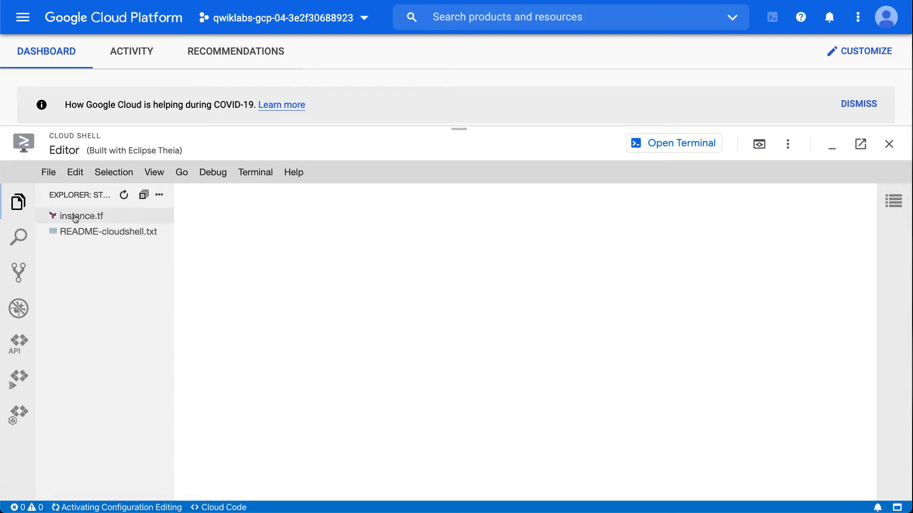
pyautogui.click(80, 216)
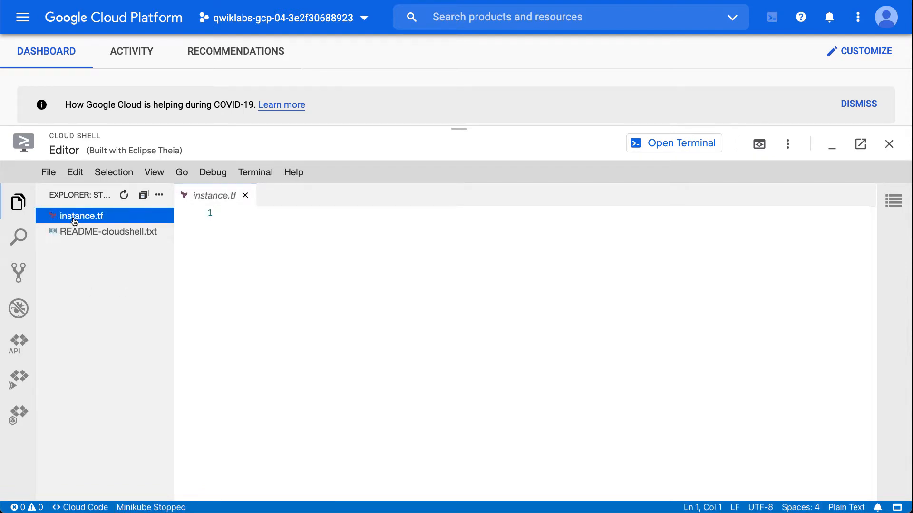
pyautogui.moveTo(73, 217)
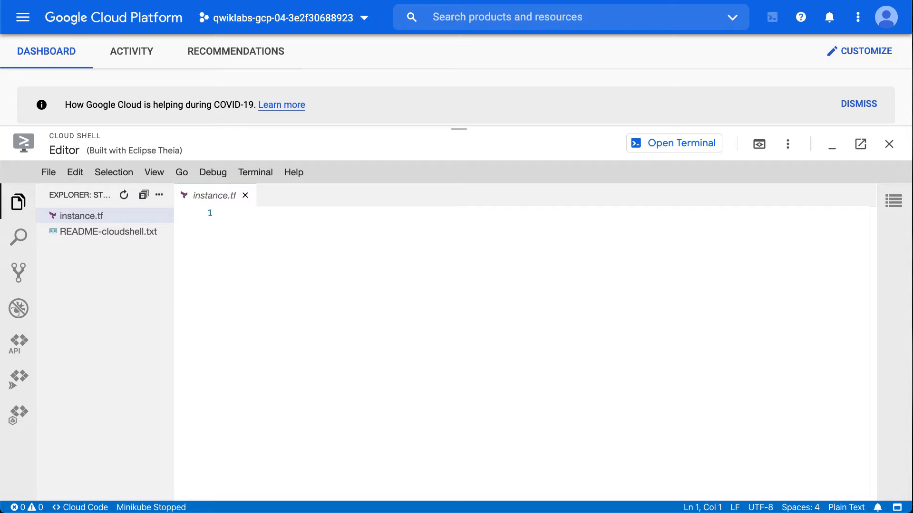
pyautogui.moveTo(217, 233)
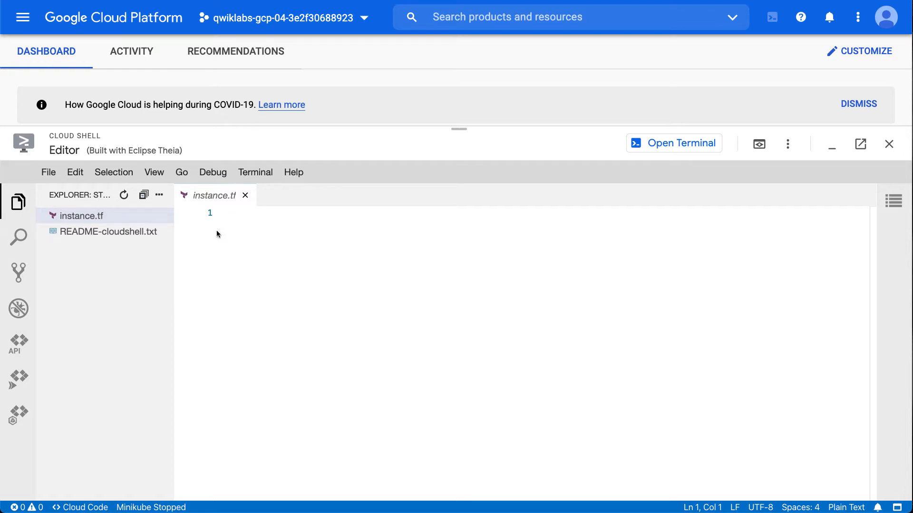
# Add the google_compute_instance "default" block, replacing PROJECT_ID with qwiklabs-gcp-04-3e2f30688923
pyautogui.write('resource "google_compute_instance" "default" {')
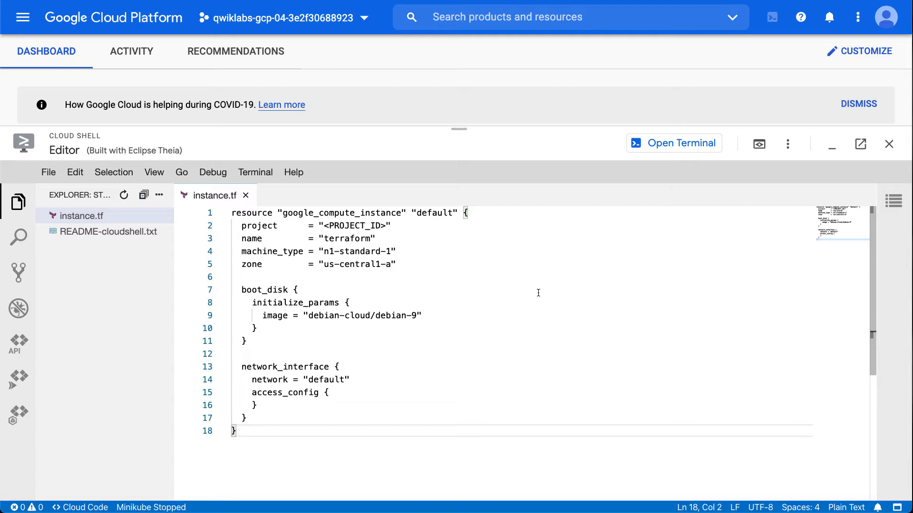
pyautogui.moveTo(388, 225)
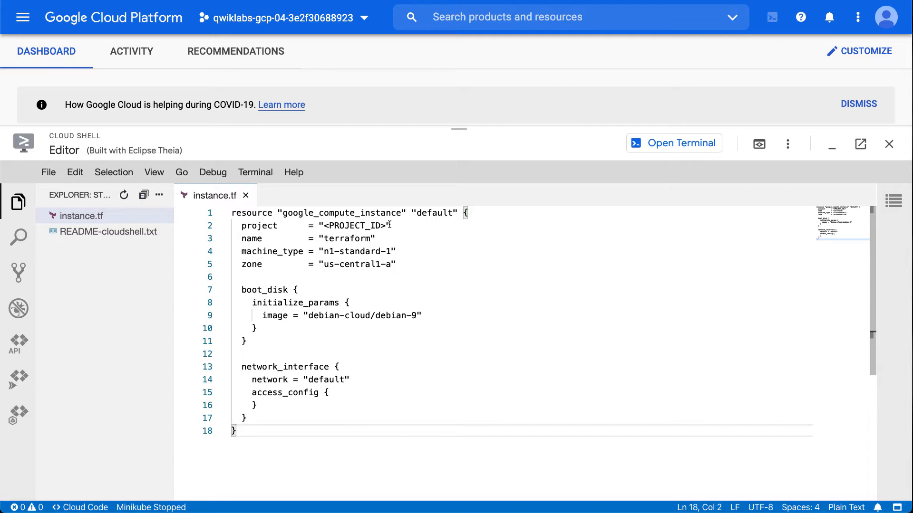
pyautogui.doubleClick(354, 225)
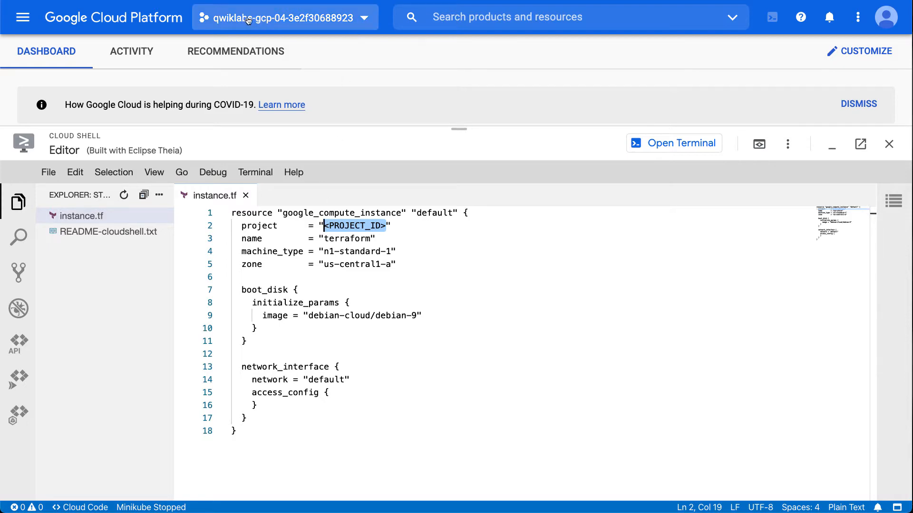
pyautogui.click(285, 17)
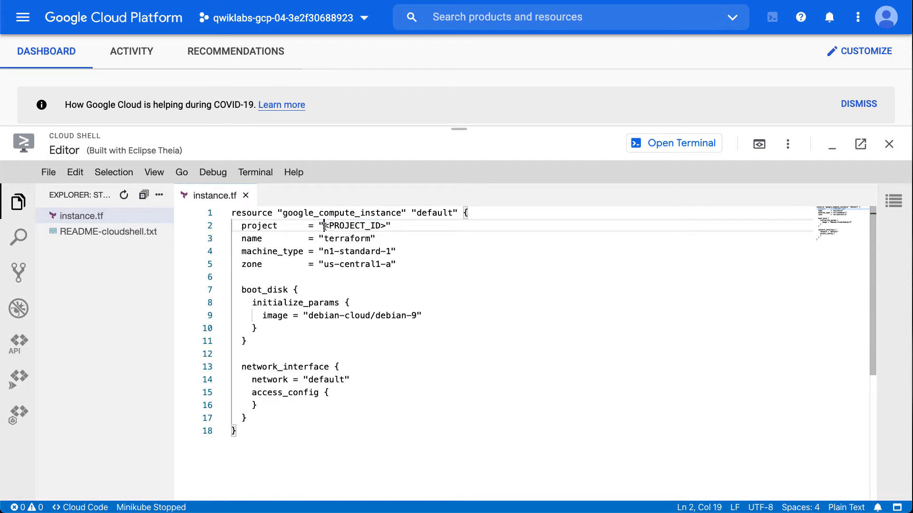
pyautogui.write('qwiklabs-gcp-04-3e2f30688923')
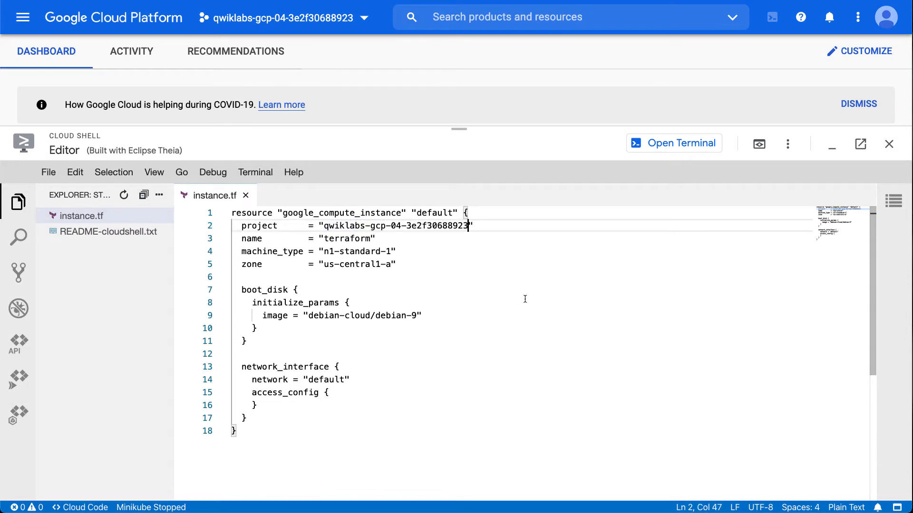
pyautogui.moveTo(527, 347)
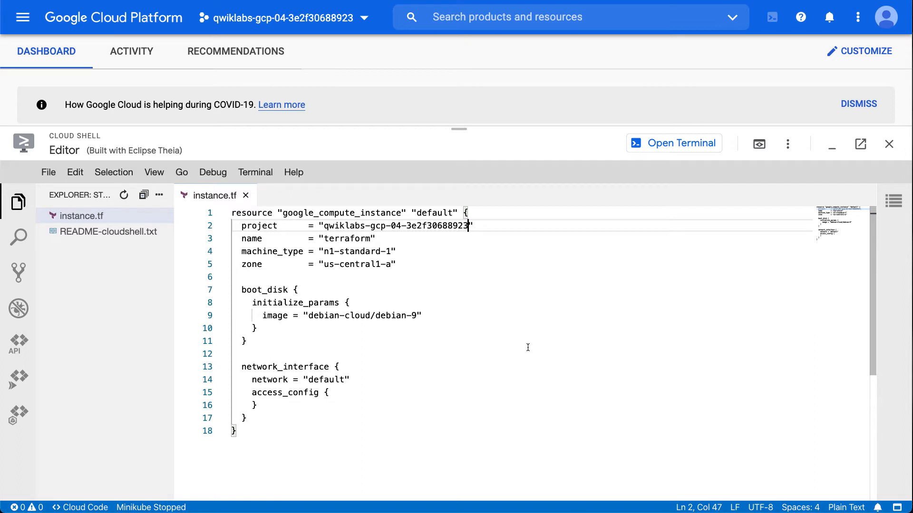
pyautogui.moveTo(323, 237)
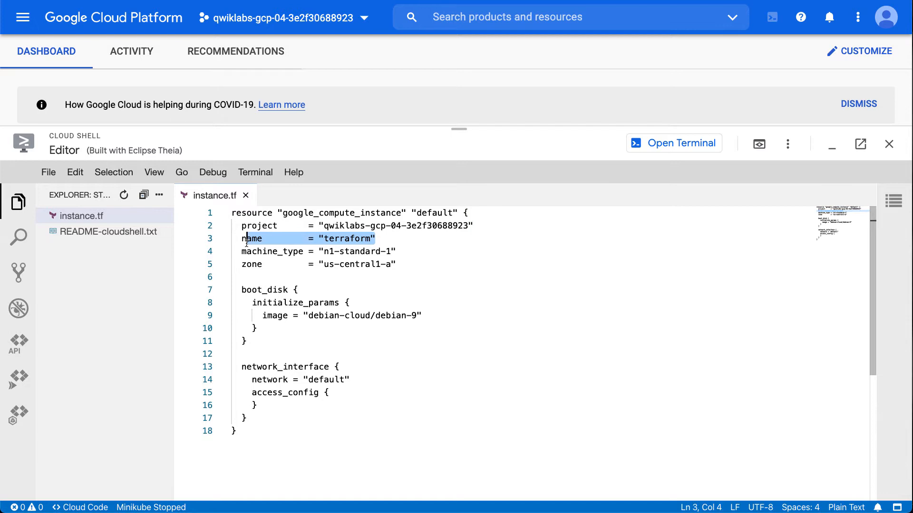
pyautogui.click(241, 239)
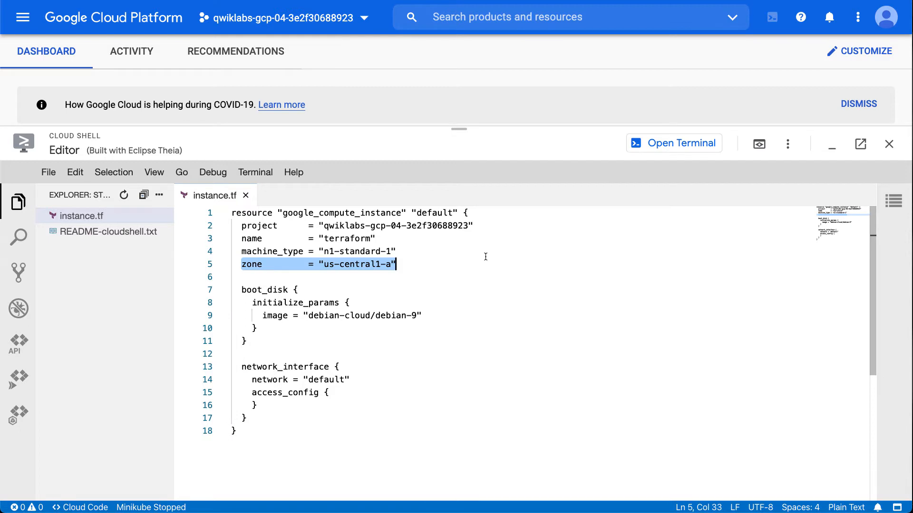
pyautogui.moveTo(500, 296)
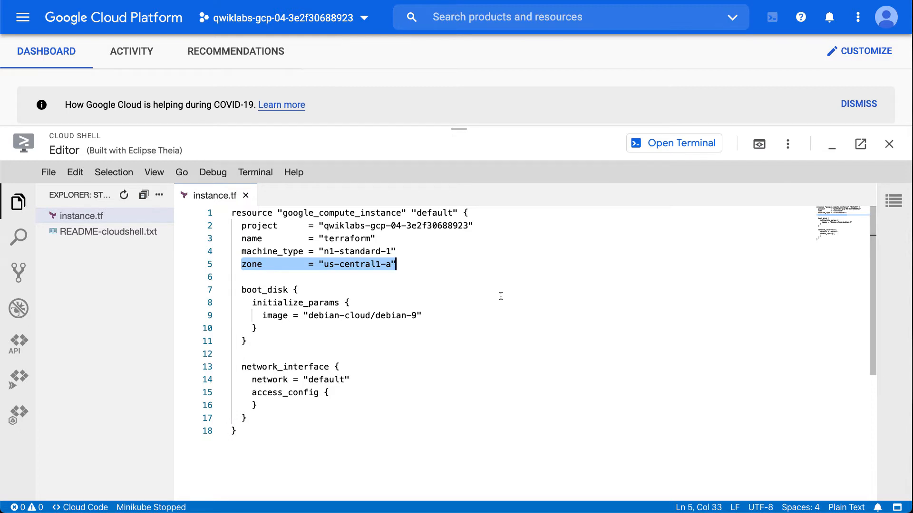
pyautogui.moveTo(133, 335)
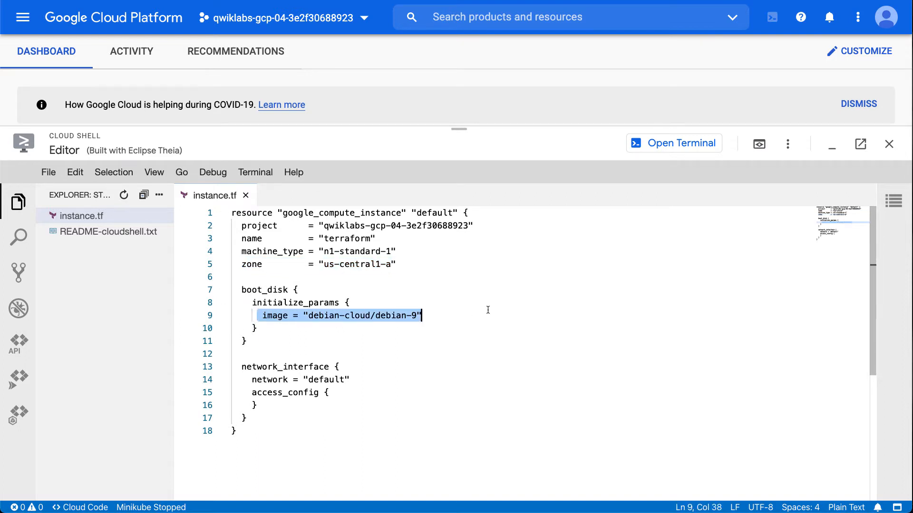
pyautogui.moveTo(521, 300)
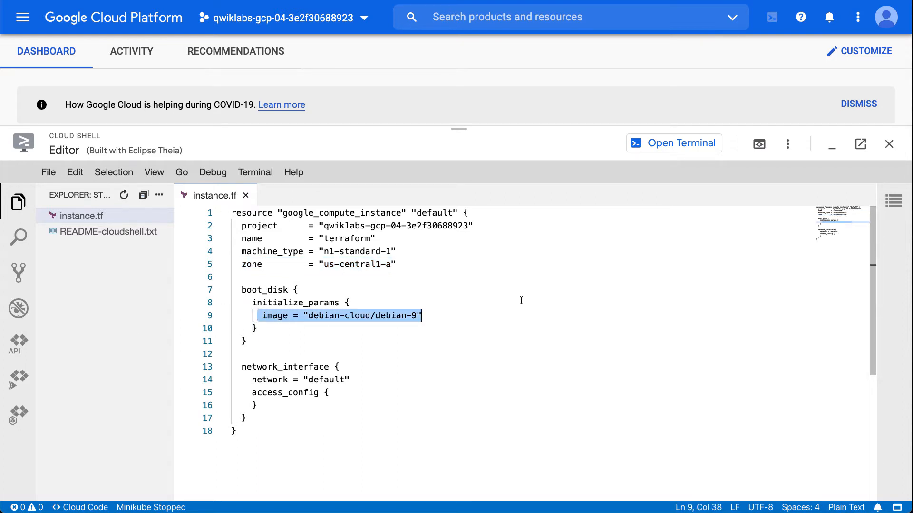
pyautogui.moveTo(344, 332)
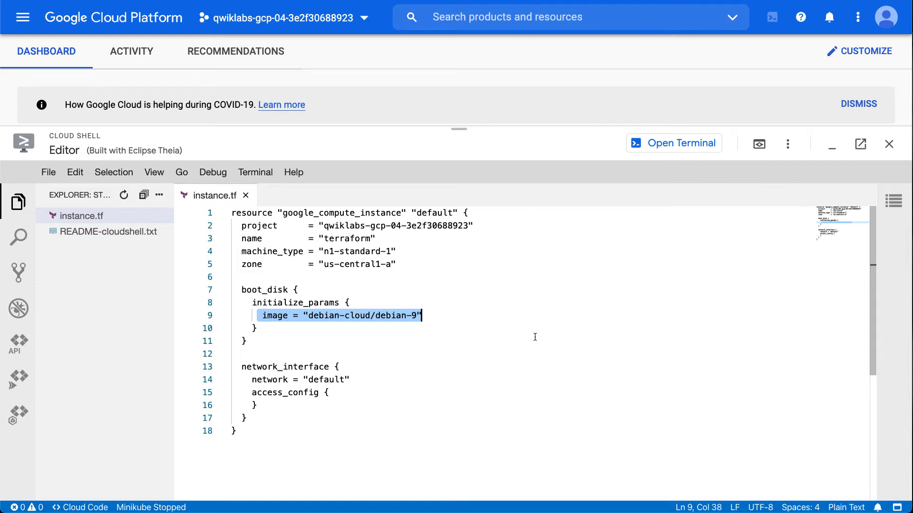
pyautogui.moveTo(449, 399)
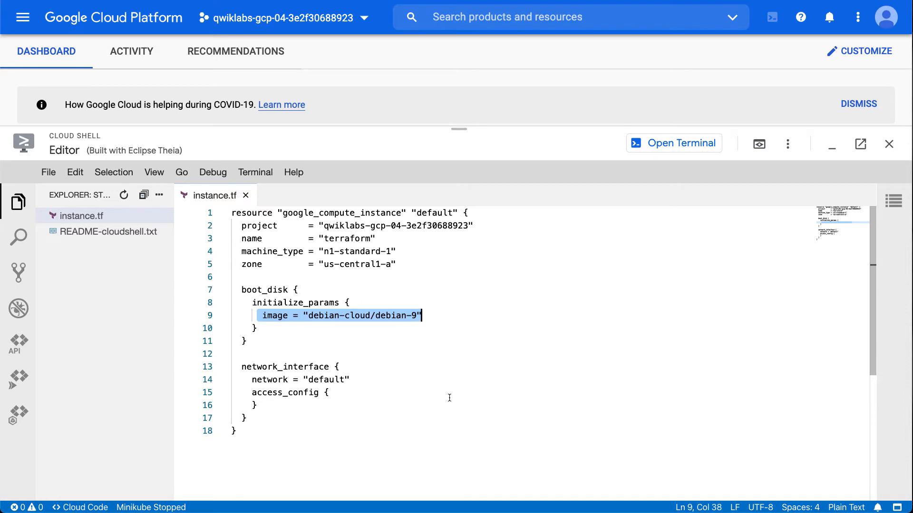
pyautogui.click(233, 431)
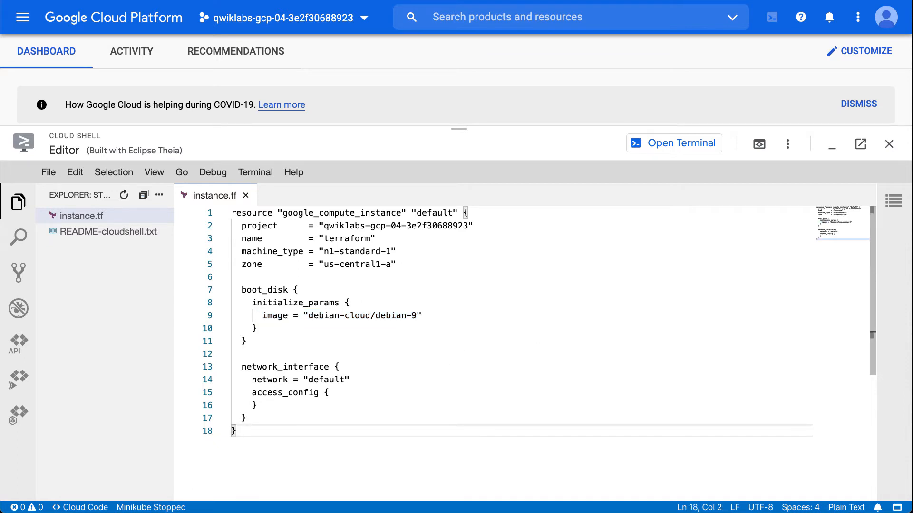
pyautogui.write(':')
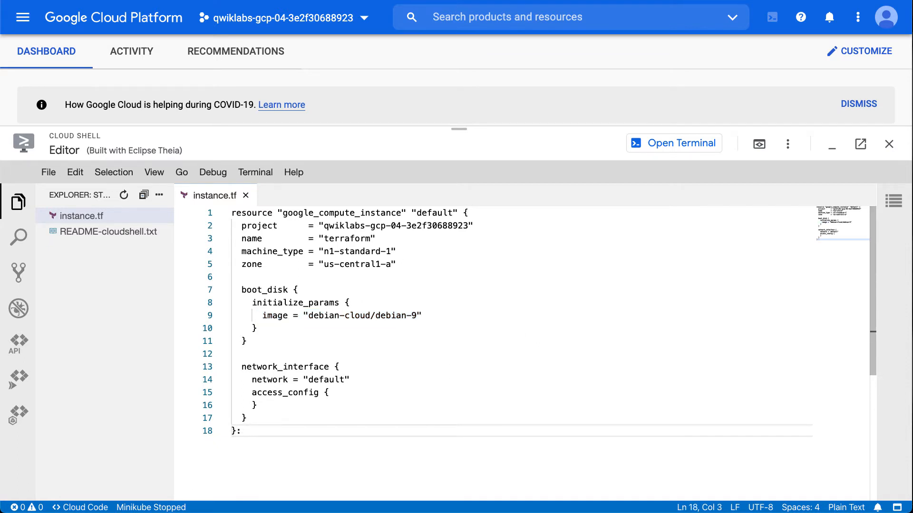
pyautogui.press('Backspace')
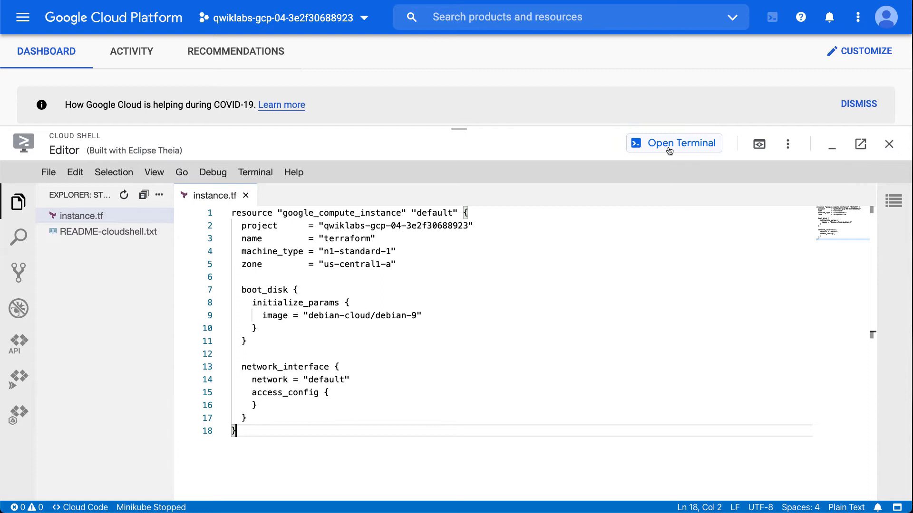
# Run terraform init in the terminal to download the Google provider plugin 3.48.0
pyautogui.click(674, 142)
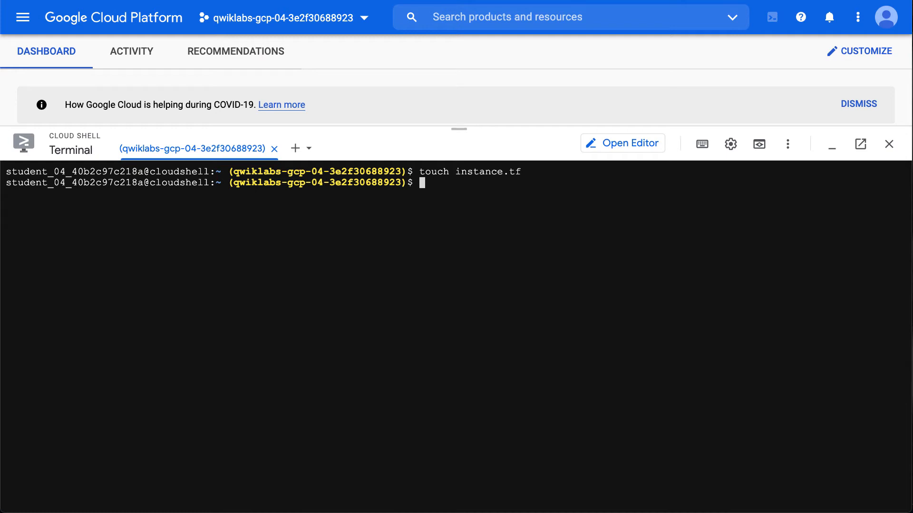
pyautogui.moveTo(187, 362)
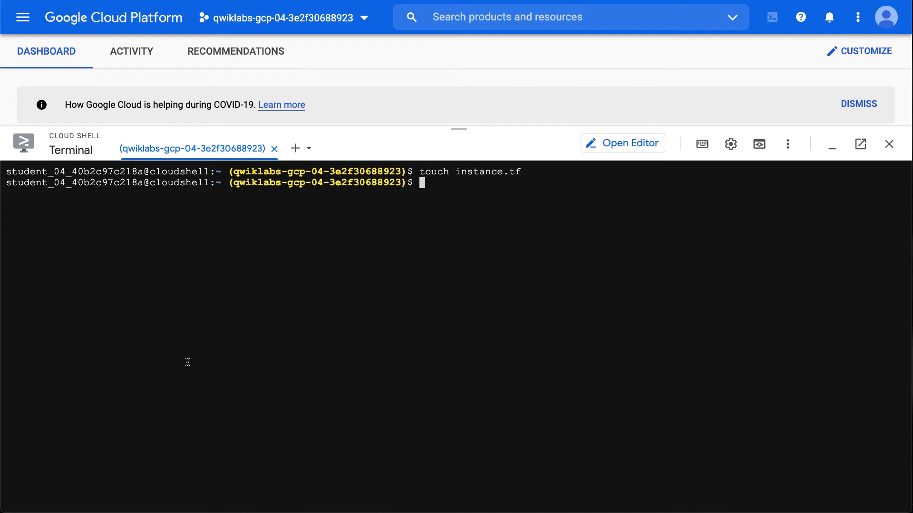
pyautogui.write('terraf')
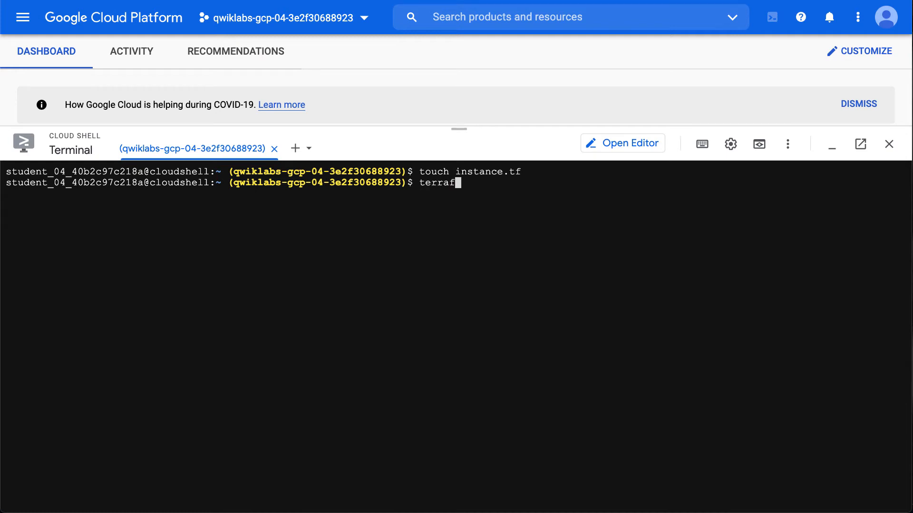
pyautogui.write('orm init')
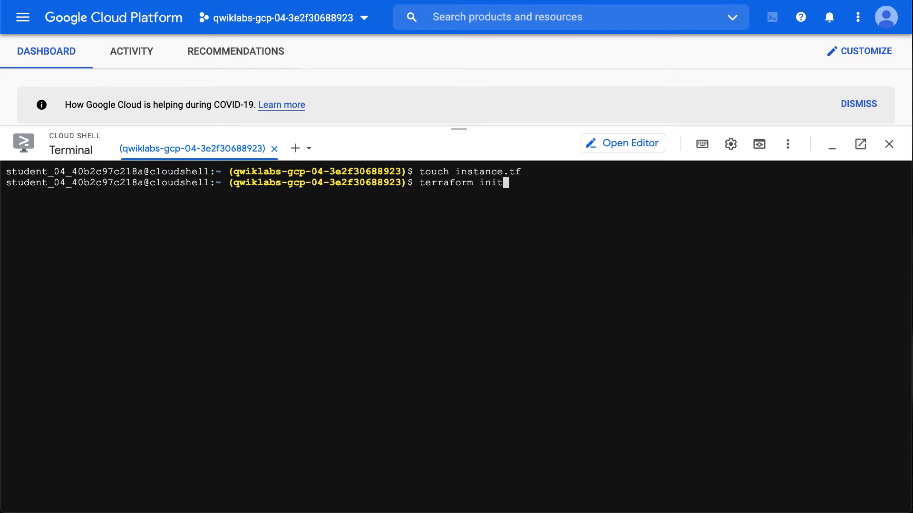
pyautogui.press('Return')
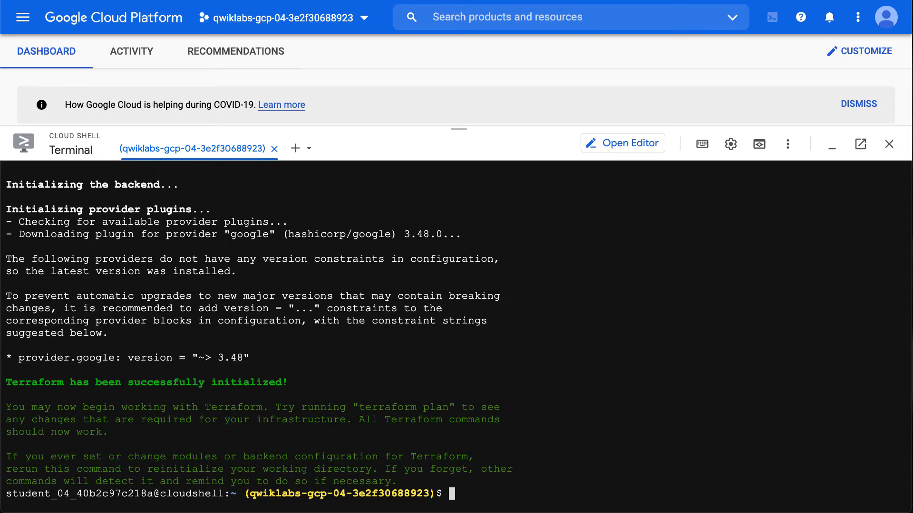
pyautogui.moveTo(241, 342)
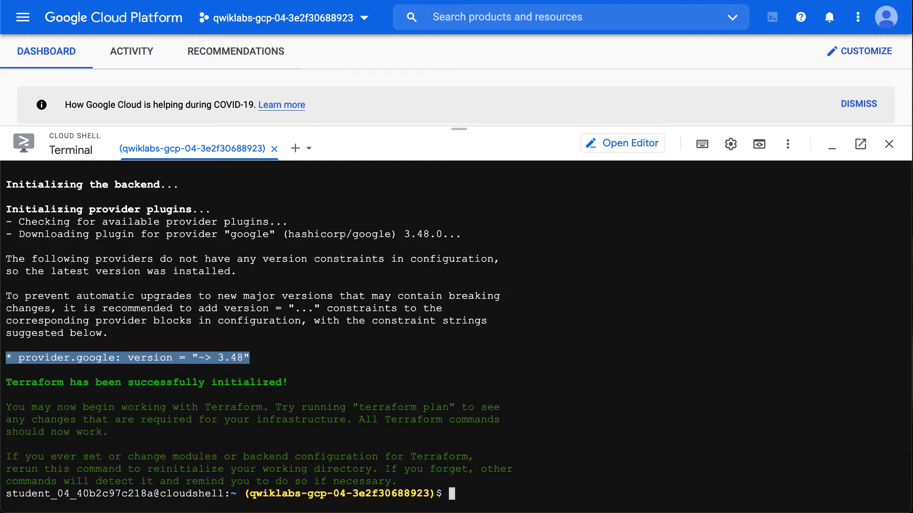
pyautogui.click(511, 350)
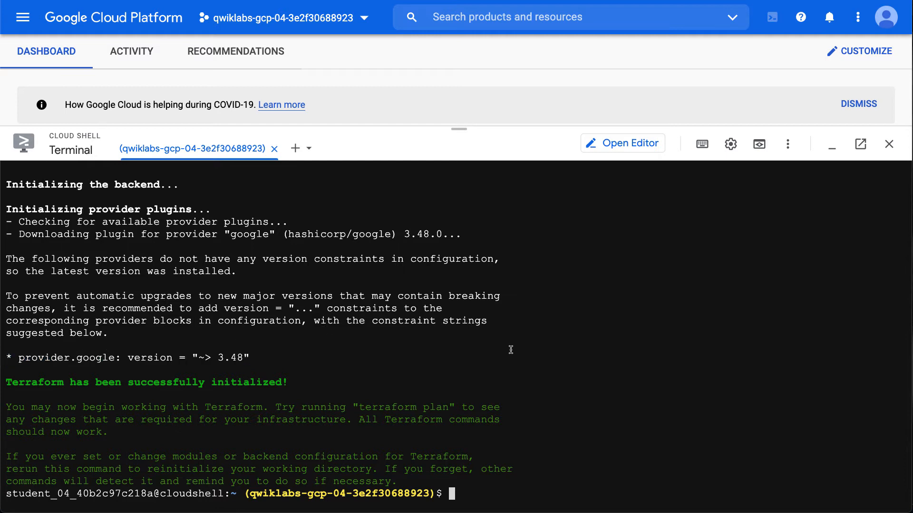
pyautogui.moveTo(489, 368)
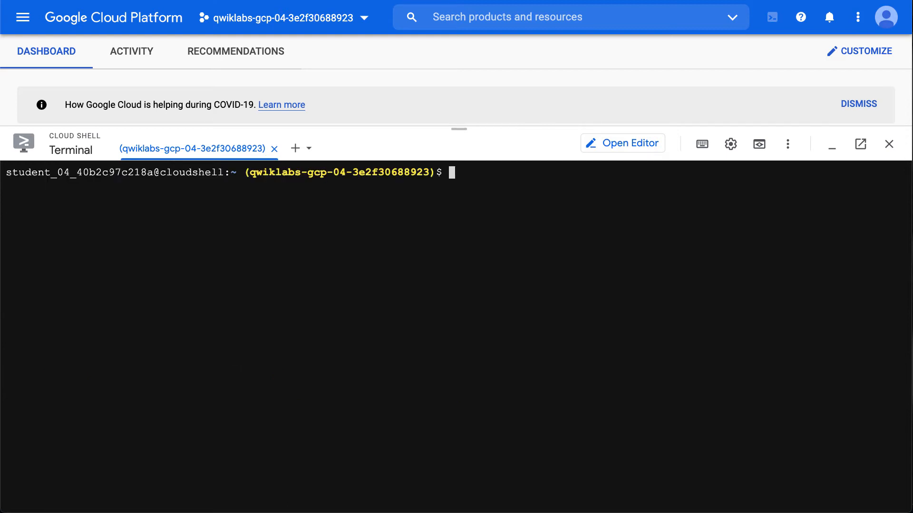
# Run terraform plan and review the single terraform instance to be added
pyautogui.write('terra')
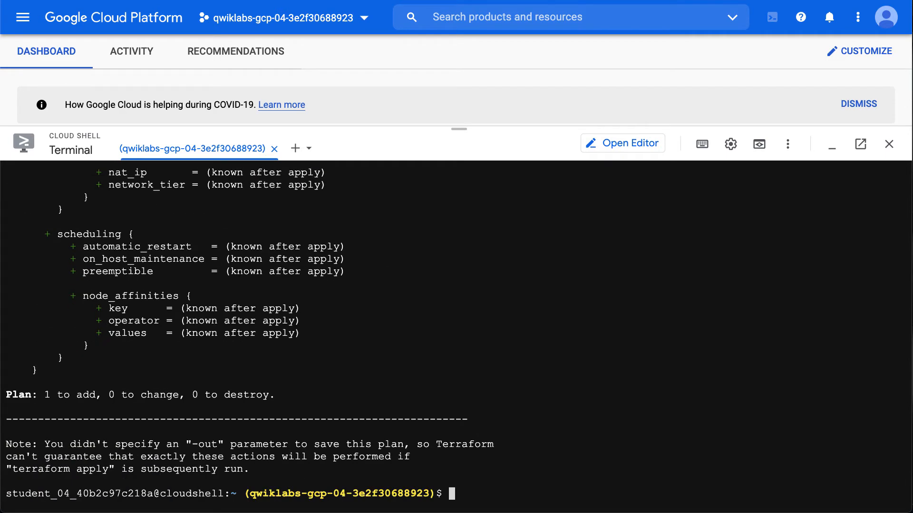
pyautogui.moveTo(422, 337)
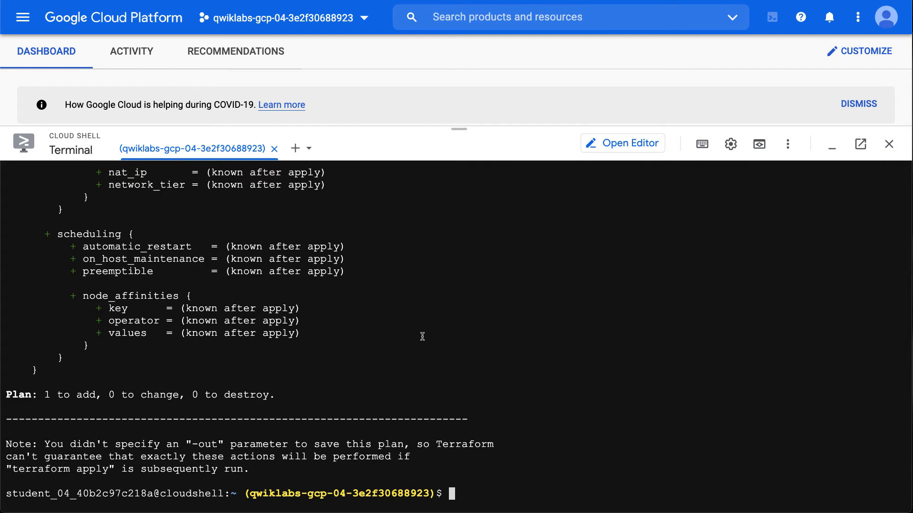
pyautogui.scroll(3)
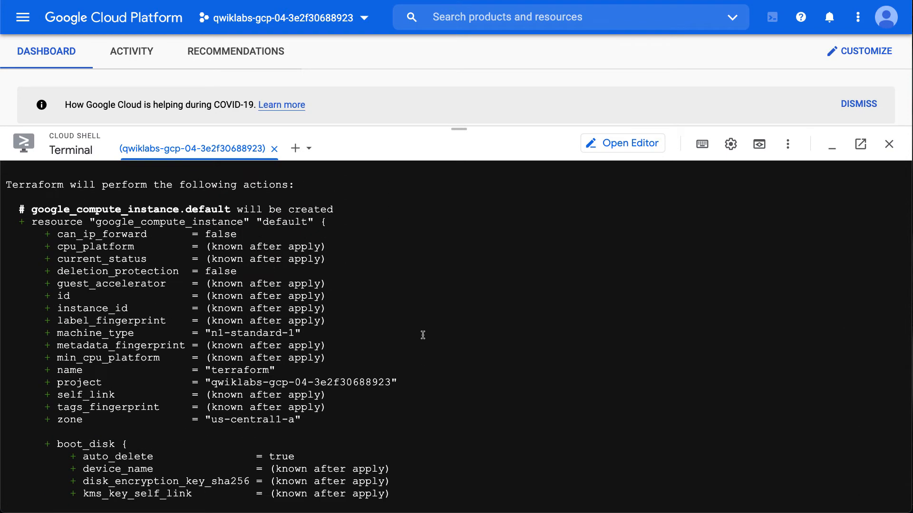
pyautogui.moveTo(361, 192)
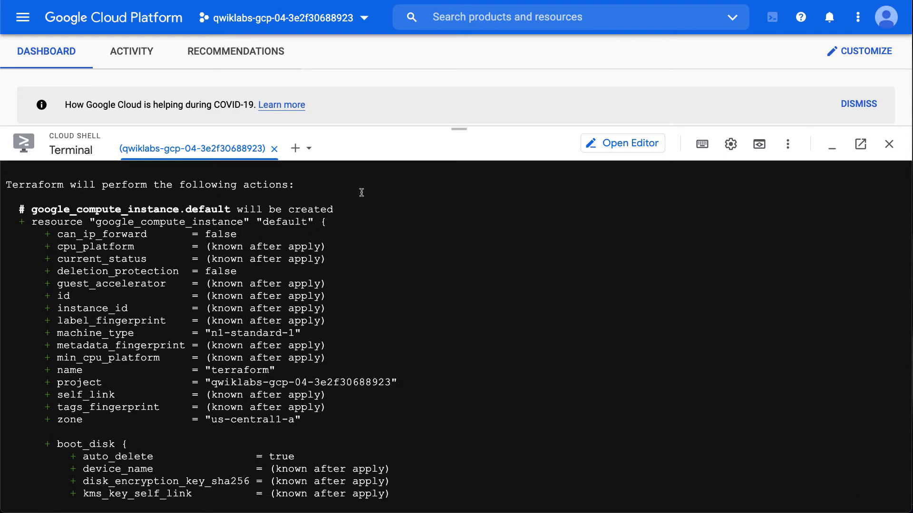
pyautogui.moveTo(115, 301)
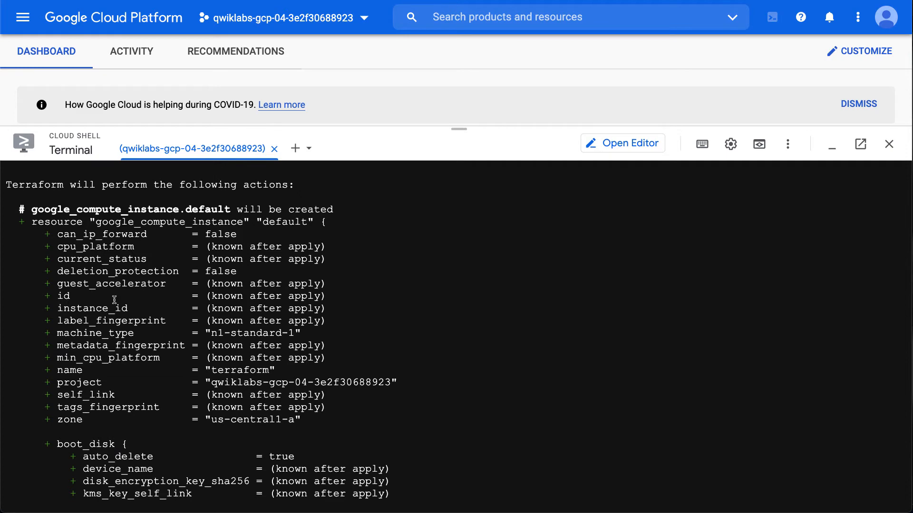
pyautogui.scroll(-3)
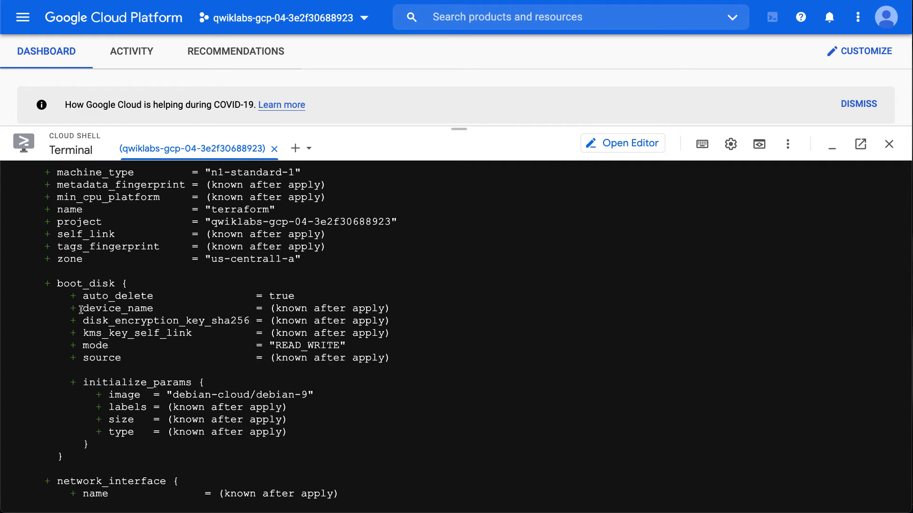
pyautogui.scroll(-3)
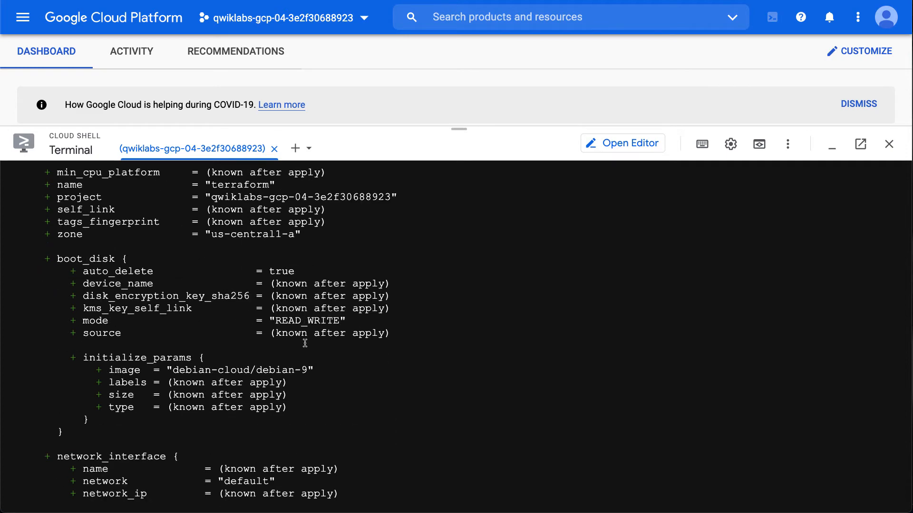
pyautogui.scroll(-3)
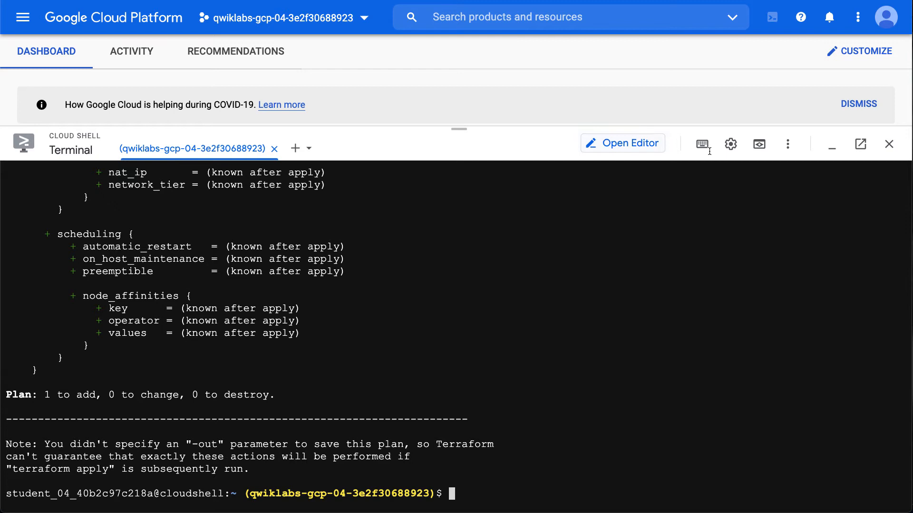
pyautogui.moveTo(715, 267)
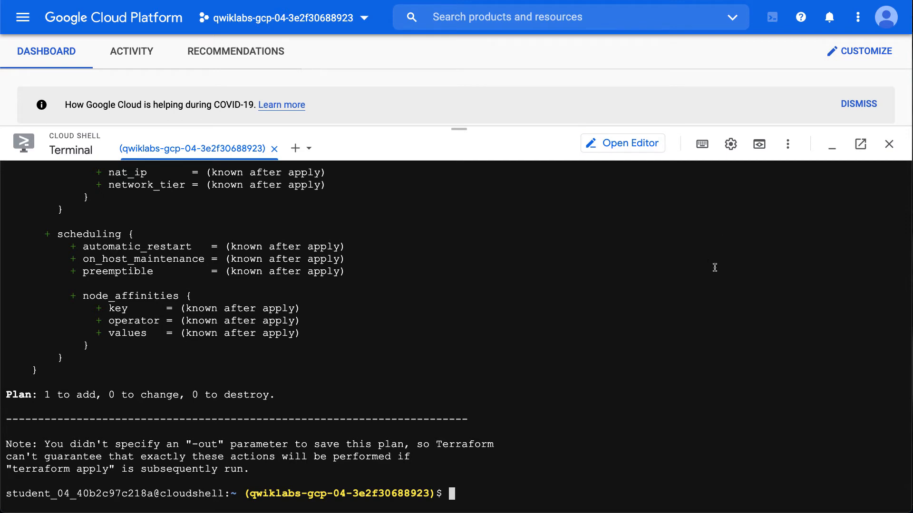
# Run terraform apply and approve the plan with 'yes'
pyautogui.write('te')
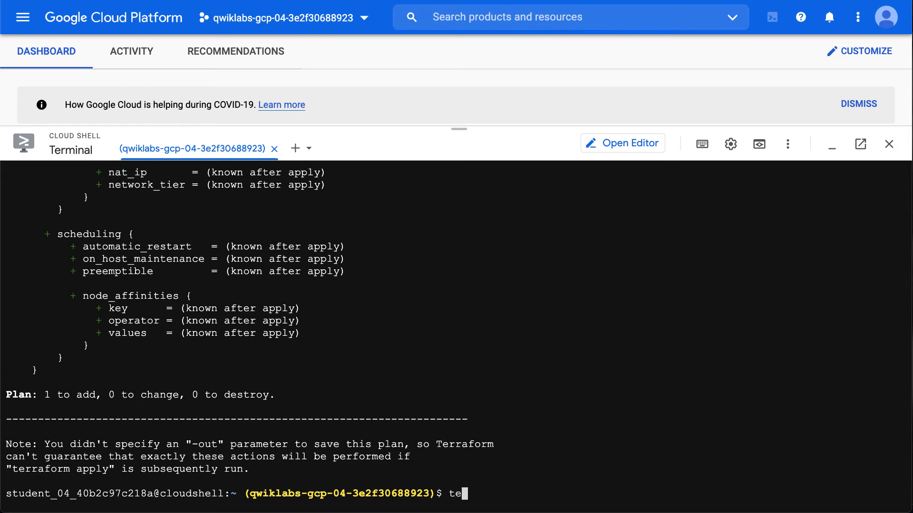
pyautogui.write('rrafrom apply')
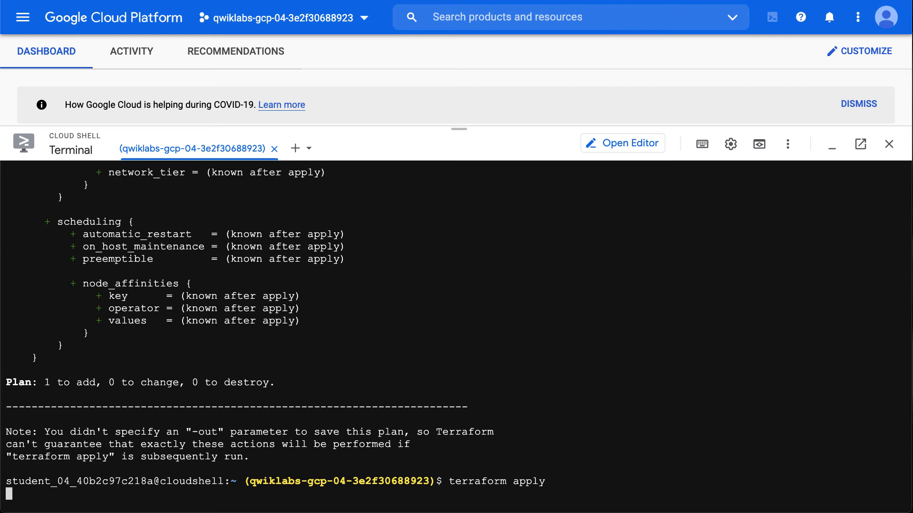
pyautogui.press('Return')
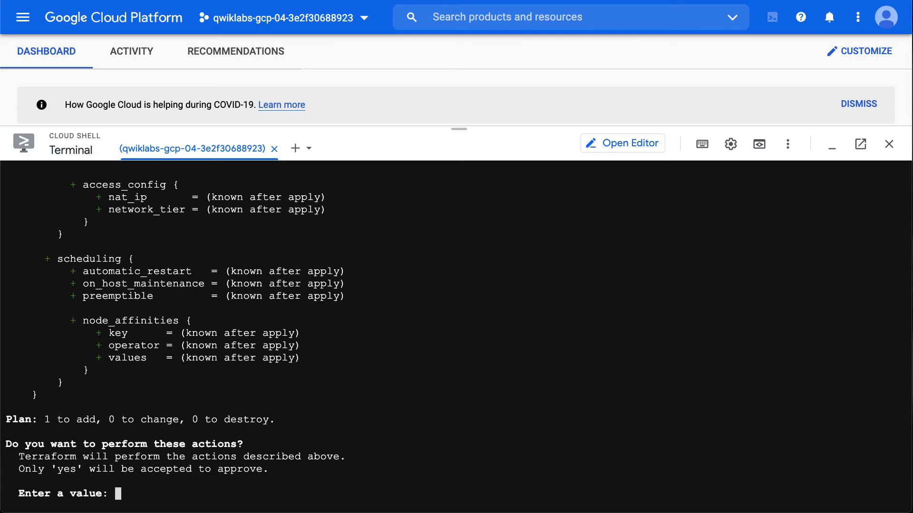
pyautogui.moveTo(430, 408)
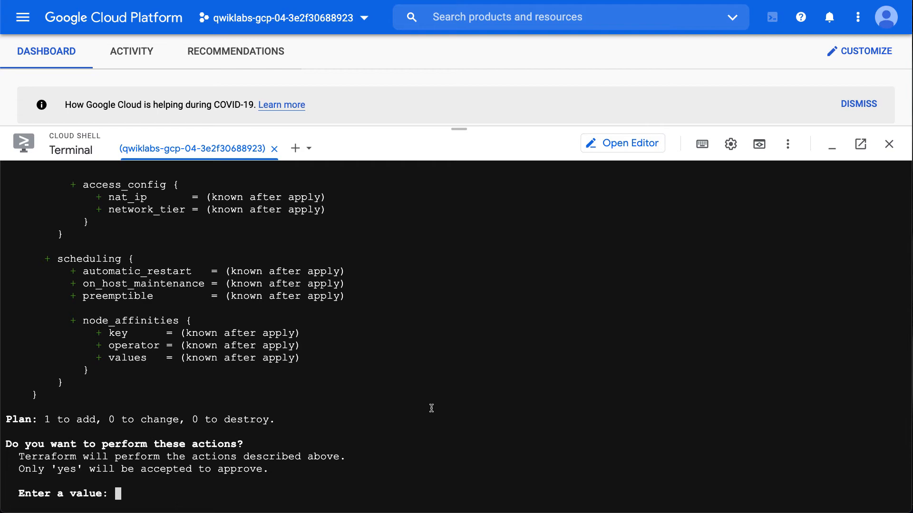
pyautogui.write('ye')
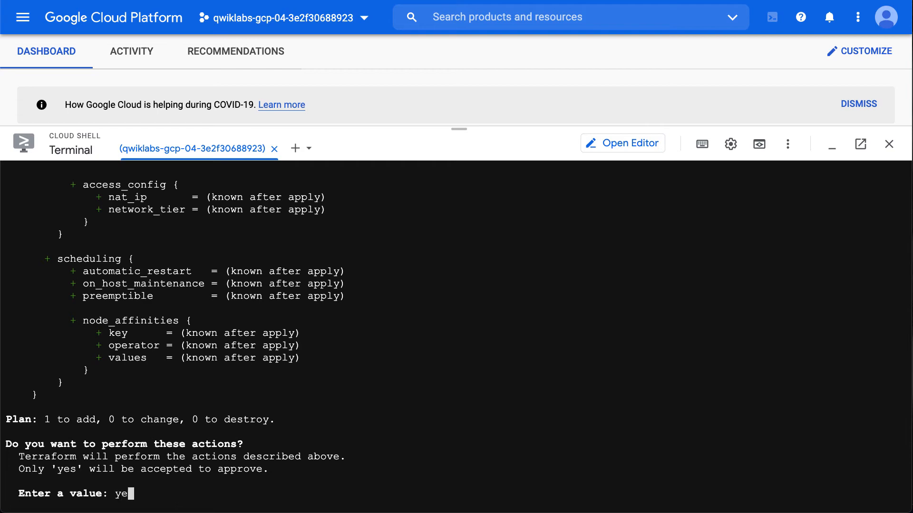
pyautogui.press('Return')
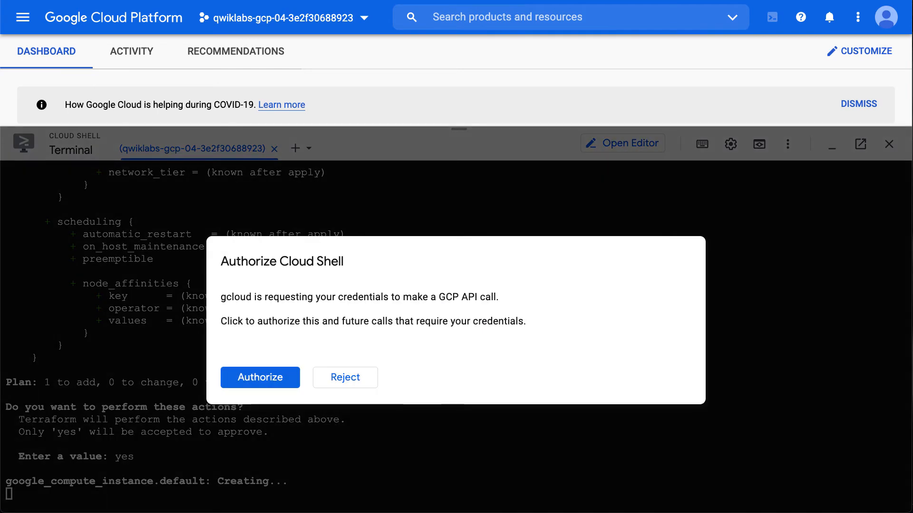
# Authorize Cloud Shell's credential request so the apply can continue
pyautogui.click(260, 377)
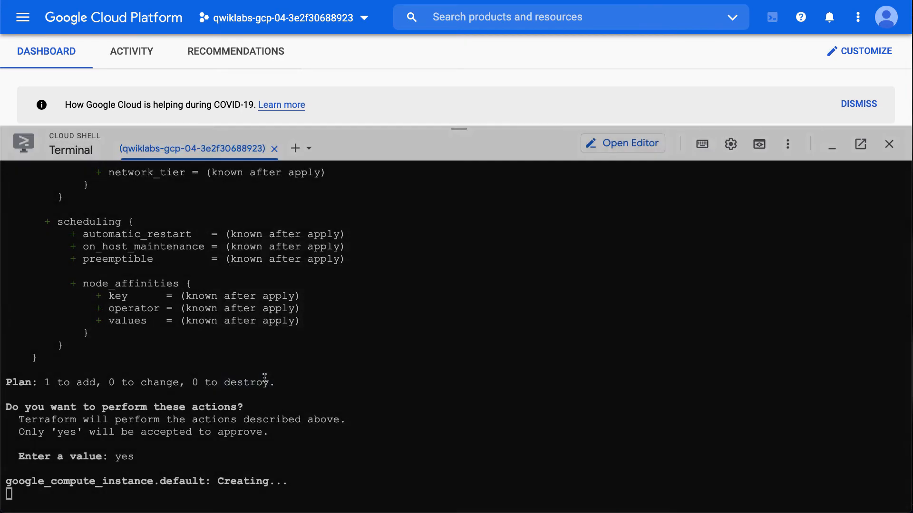
pyautogui.moveTo(570, 327)
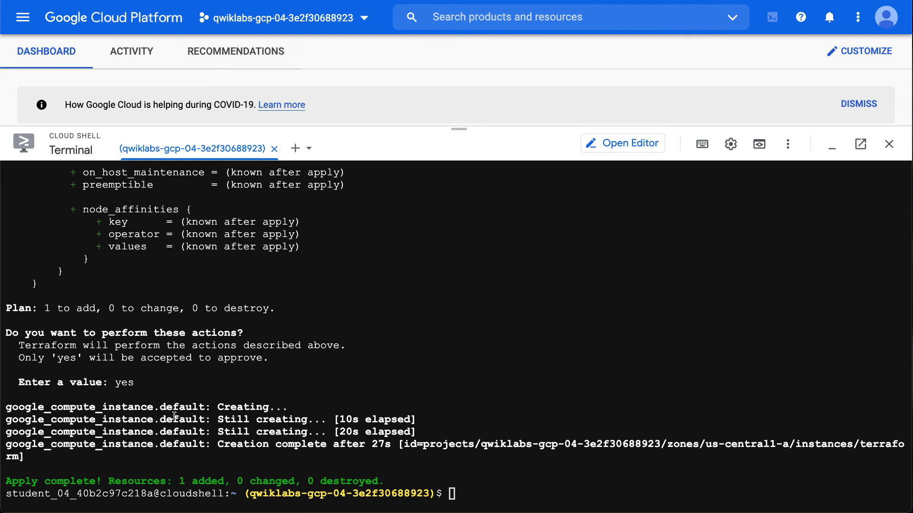
pyautogui.moveTo(166, 465)
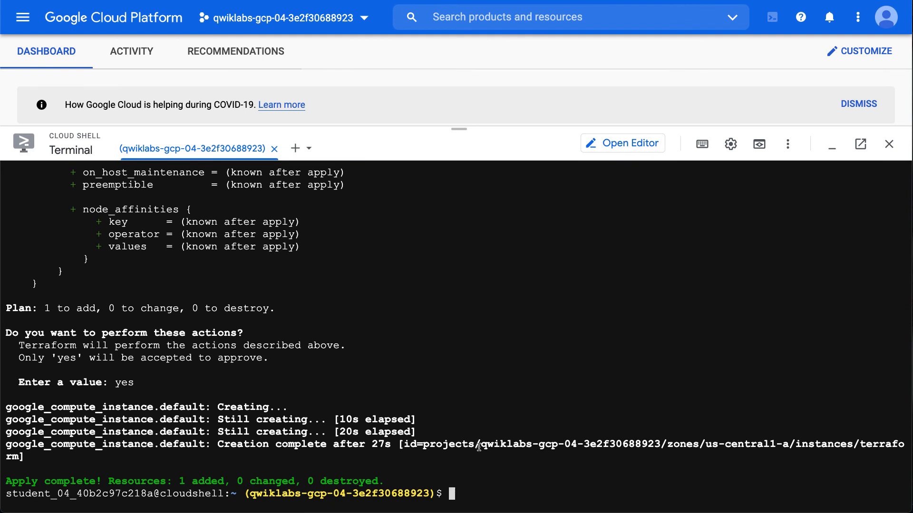
pyautogui.moveTo(185, 114)
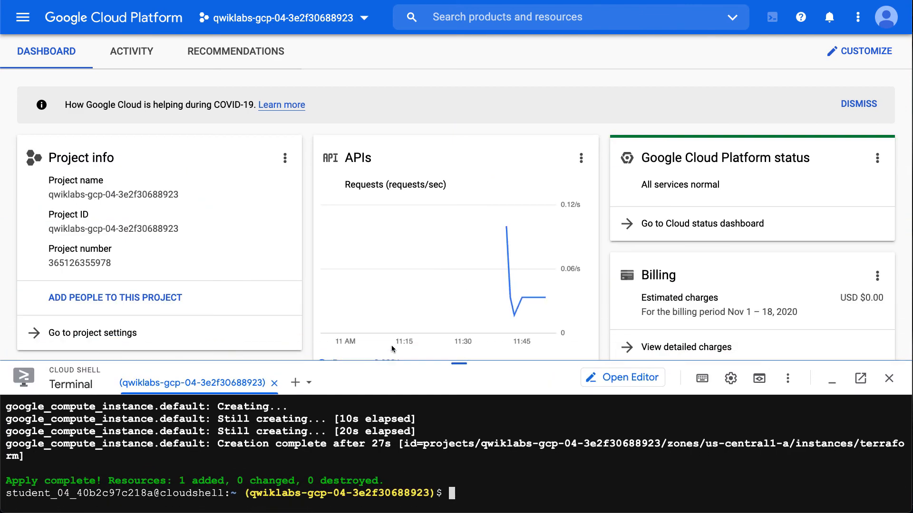
# From the project dashboard's Resources card, open Compute Engine's VM instances list
pyautogui.click(131, 51)
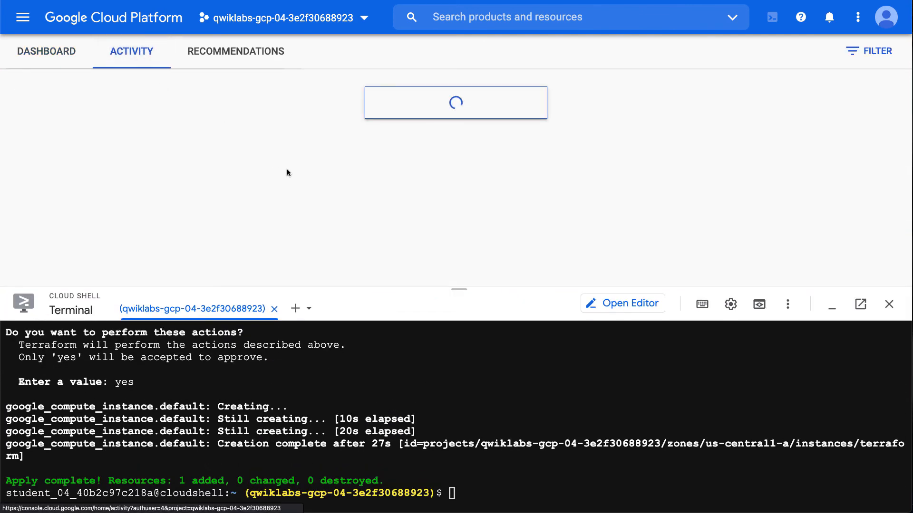
pyautogui.click(524, 16)
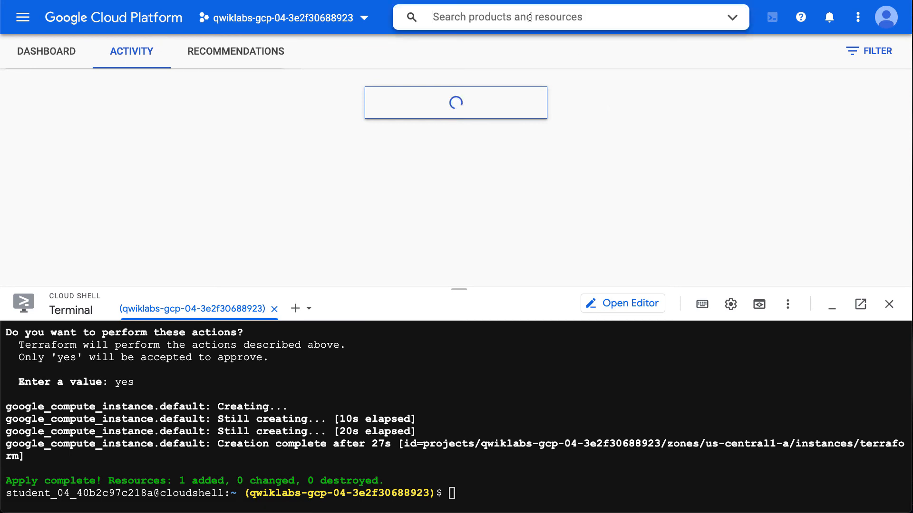
pyautogui.click(46, 52)
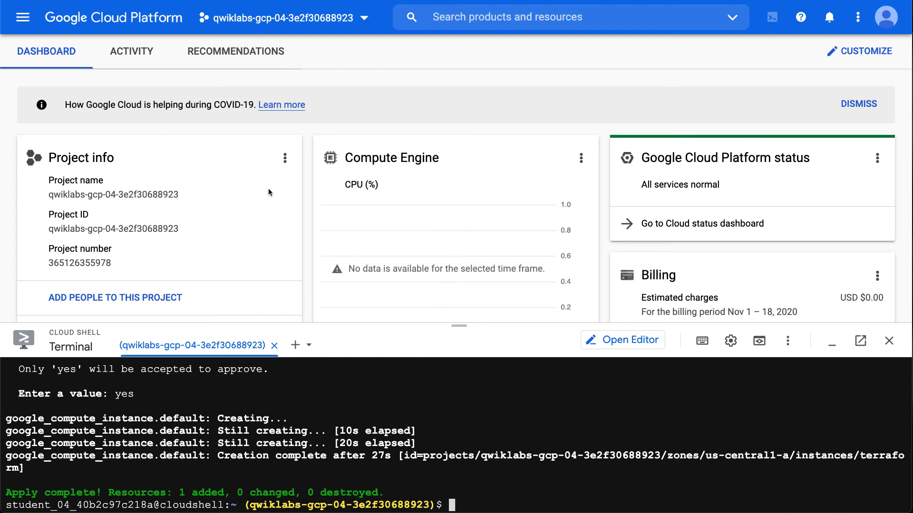
pyautogui.scroll(-3)
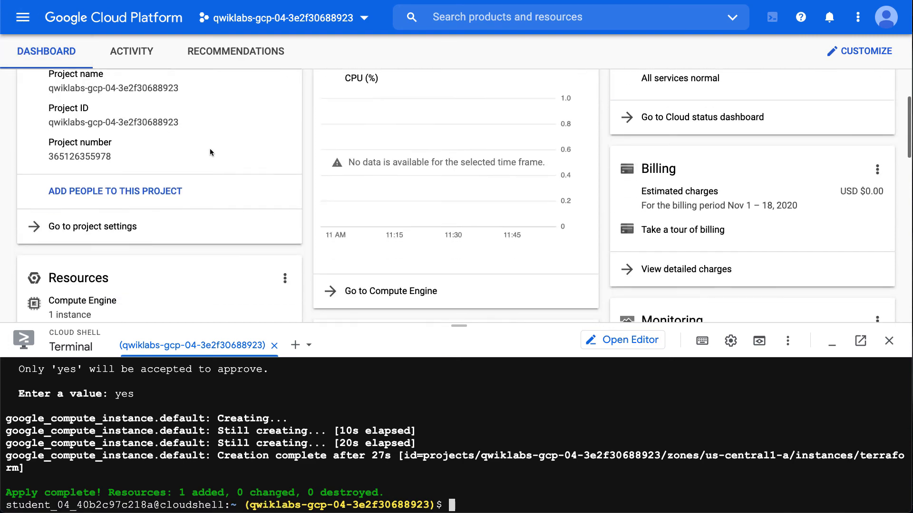
pyautogui.scroll(-3)
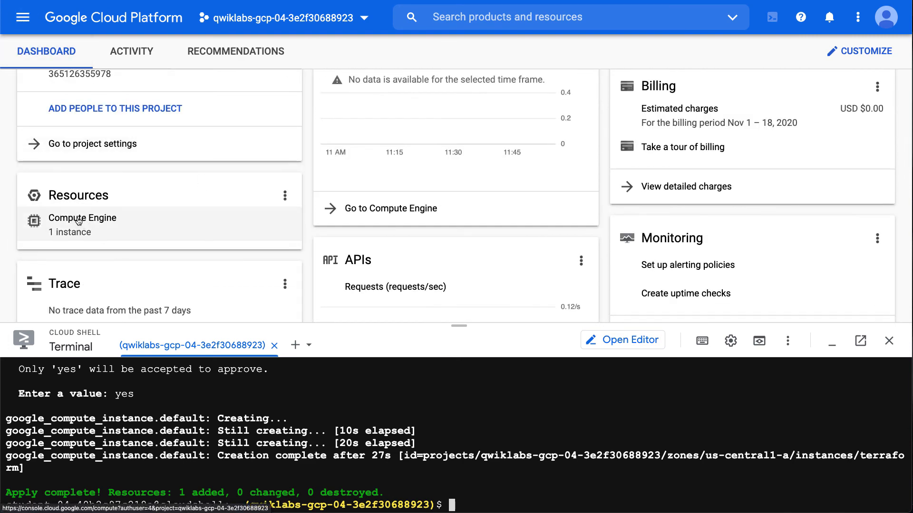
pyautogui.click(82, 217)
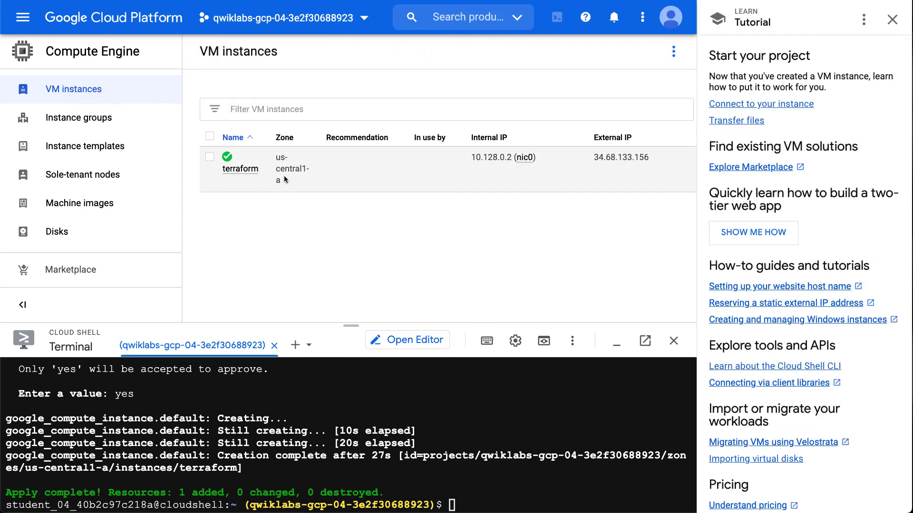
pyautogui.moveTo(891, 19)
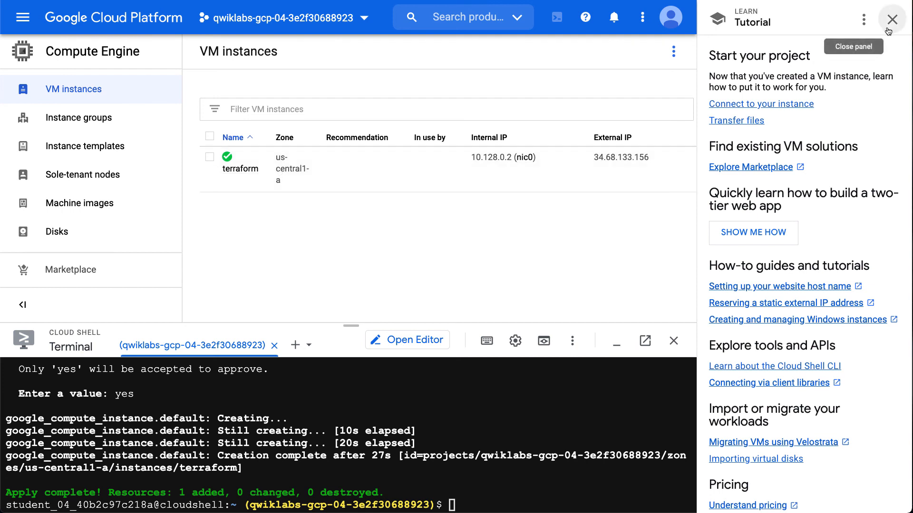
# Close the Learn Tutorial panel and expand the SSH dropdown on the terraform row
pyautogui.click(891, 19)
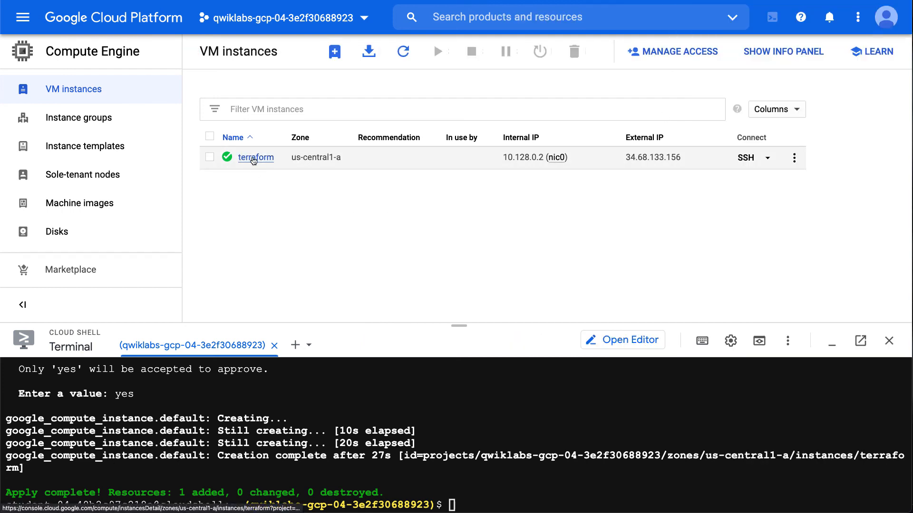
pyautogui.moveTo(336, 161)
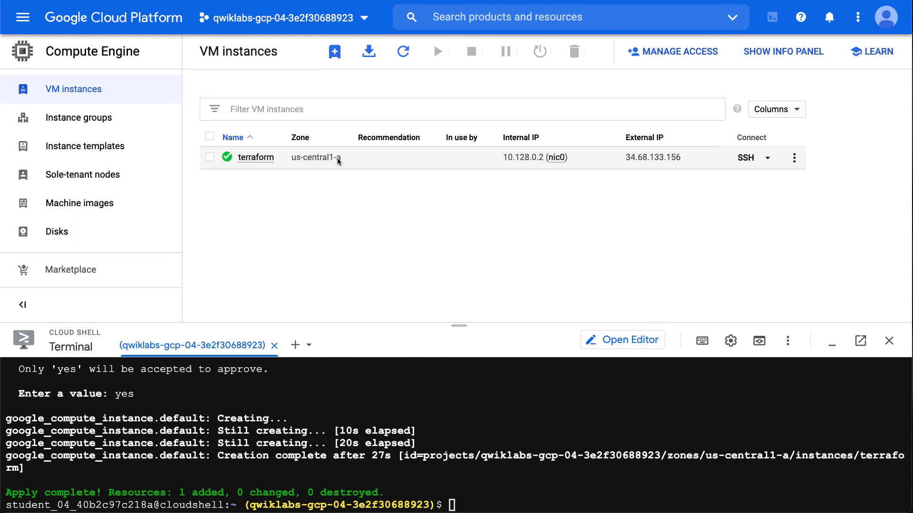
pyautogui.moveTo(752, 165)
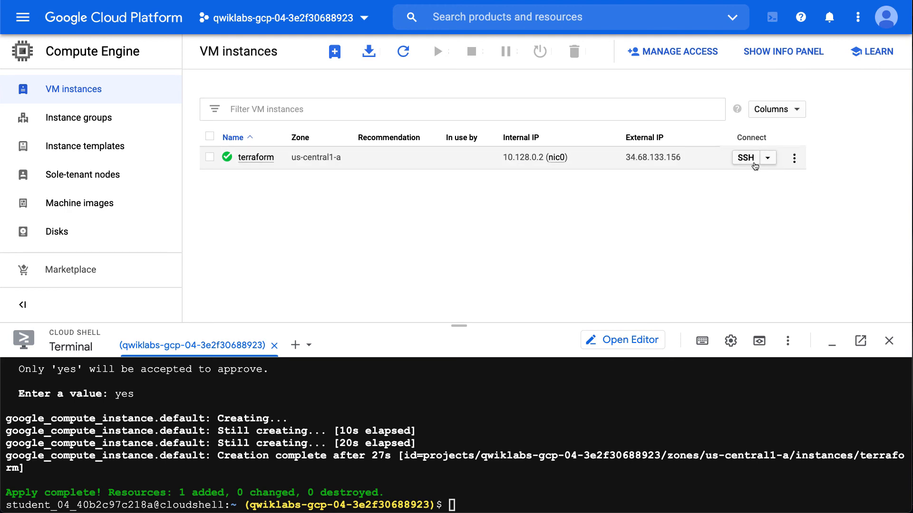
pyautogui.click(767, 158)
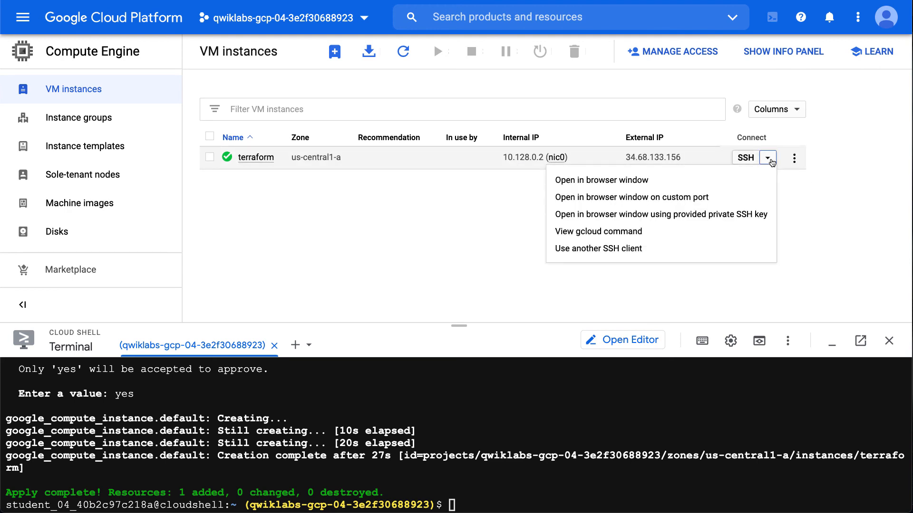
pyautogui.moveTo(601, 179)
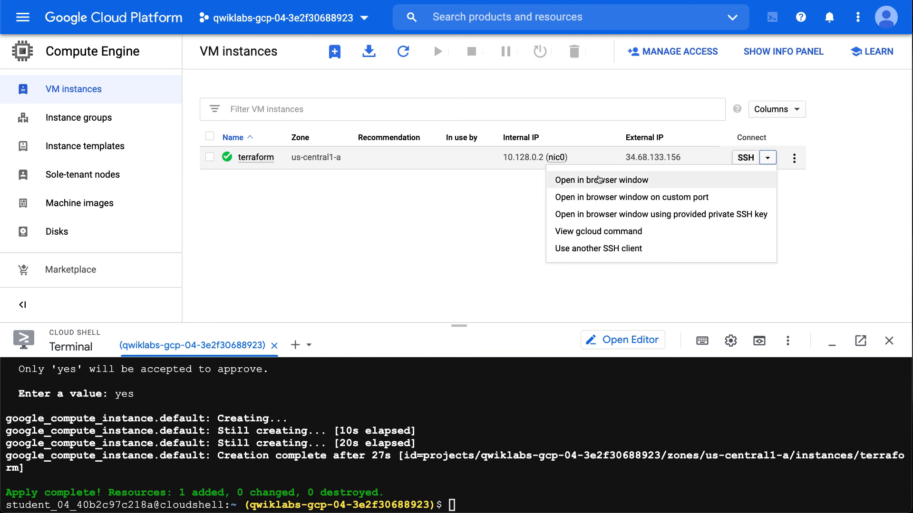